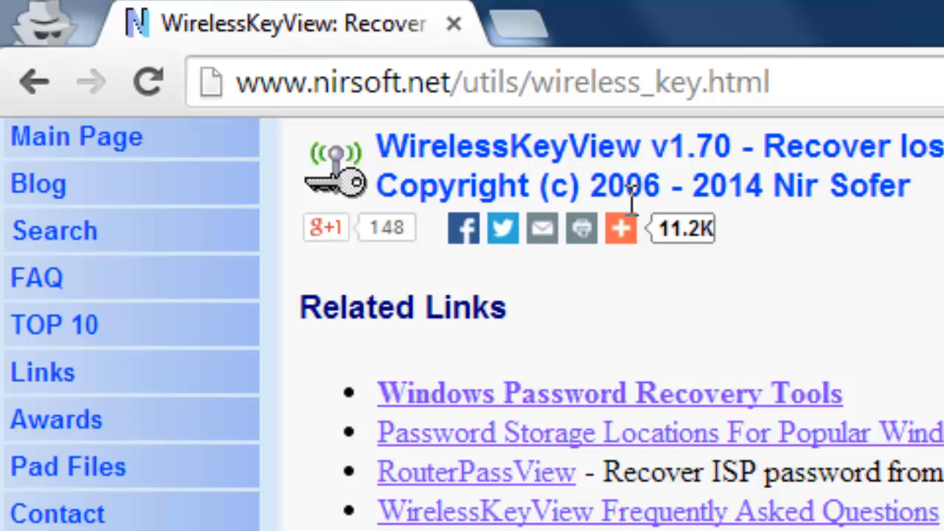
Step: On the nirsoft.net WirelessKeyView page, download the x64 build as wirelesskeyview-x64.zip to the desktop
left_click(502, 83)
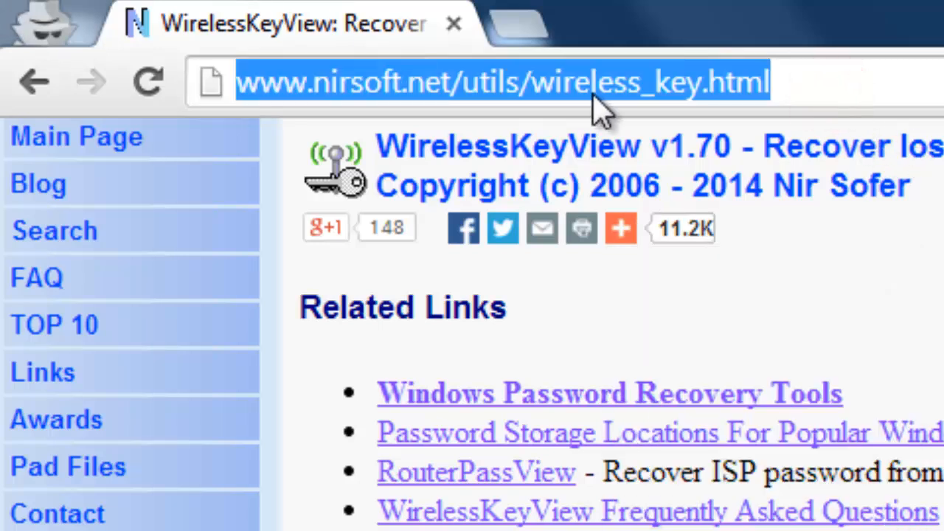
mouse_move(795, 104)
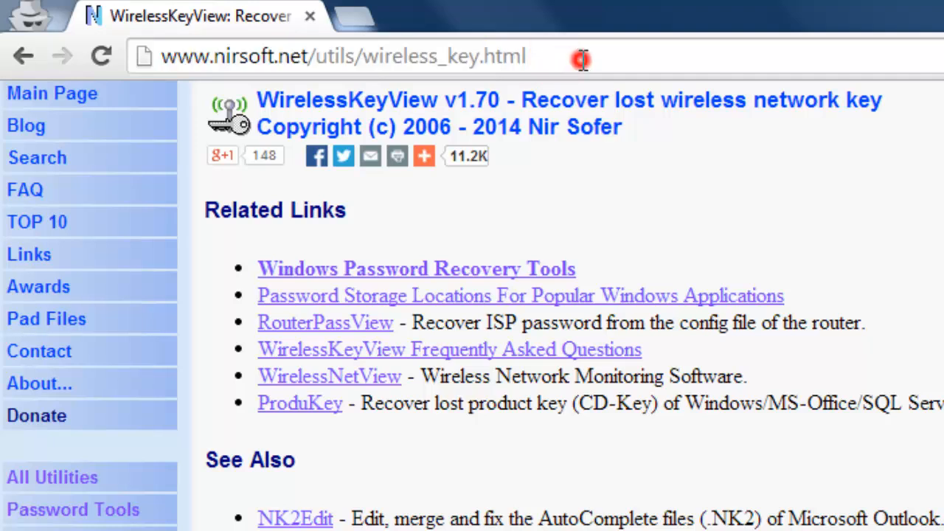
left_click(343, 56)
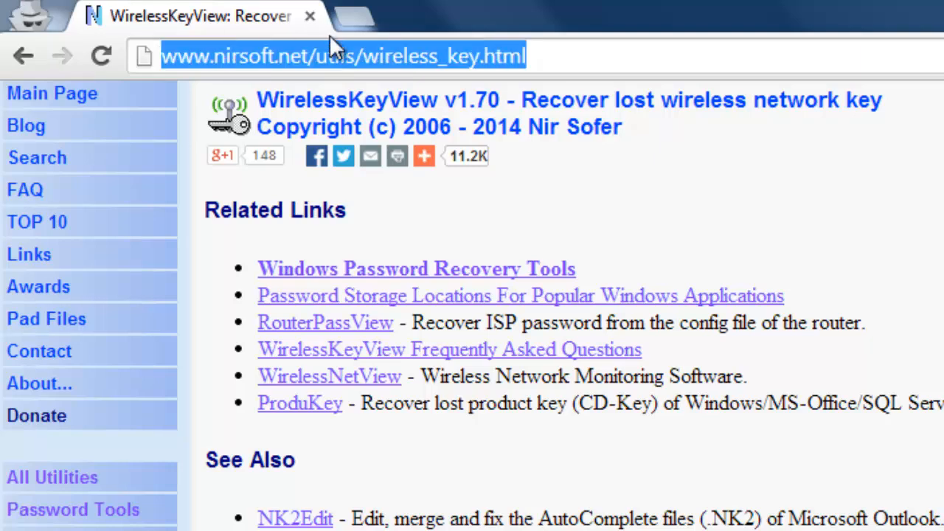
mouse_move(646, 224)
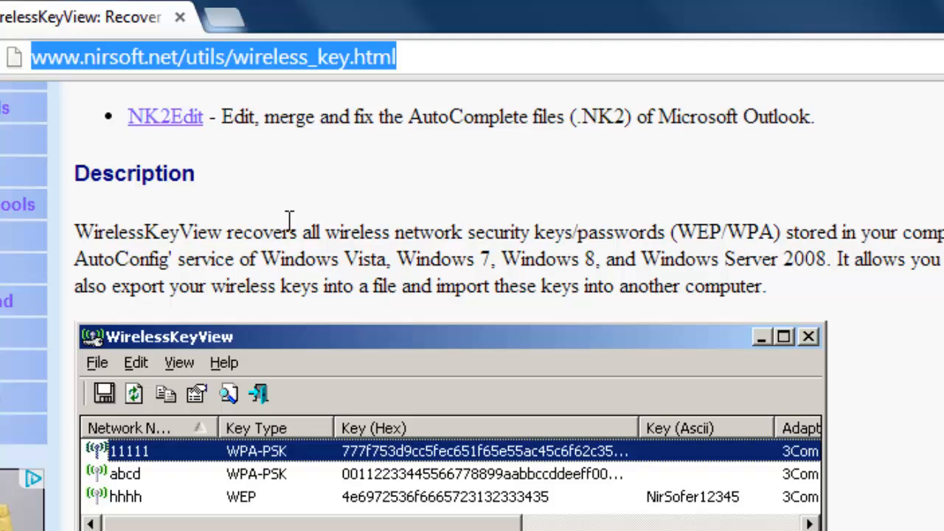
scroll("down", 3)
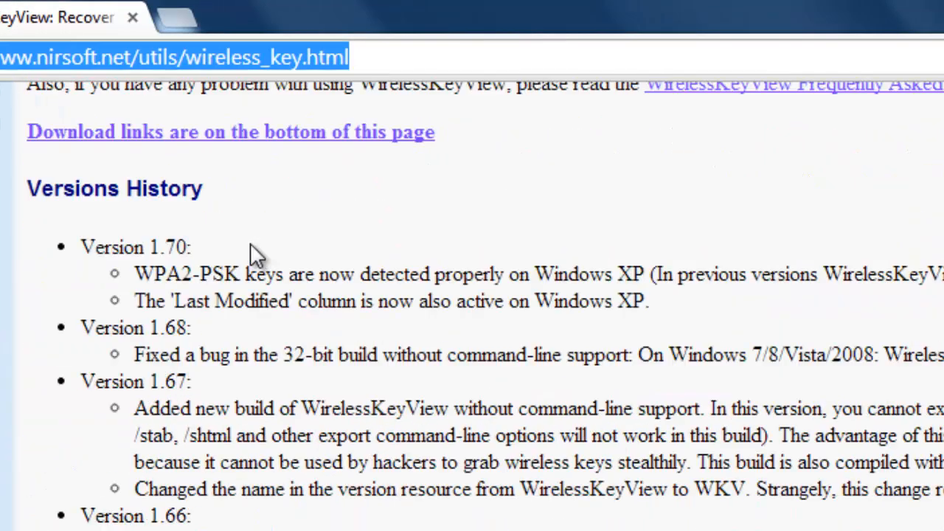
scroll("up", 3)
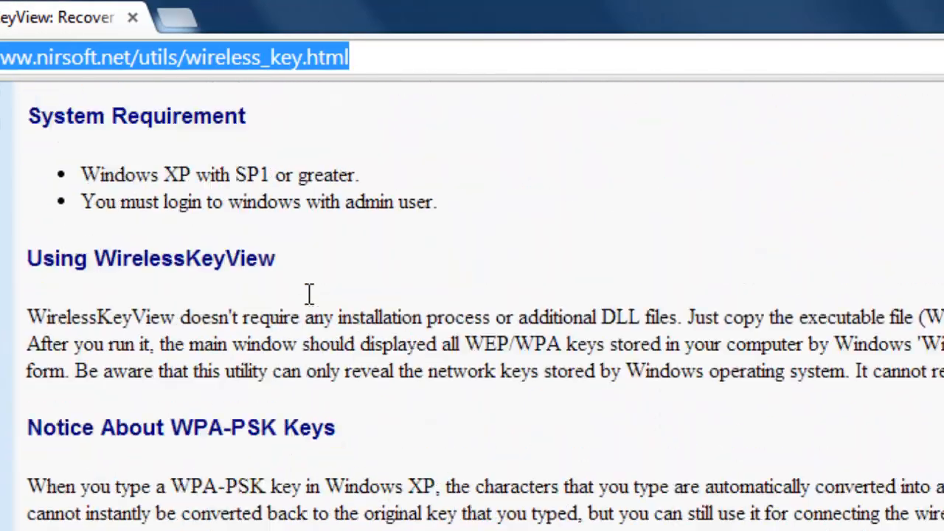
scroll("down", 3)
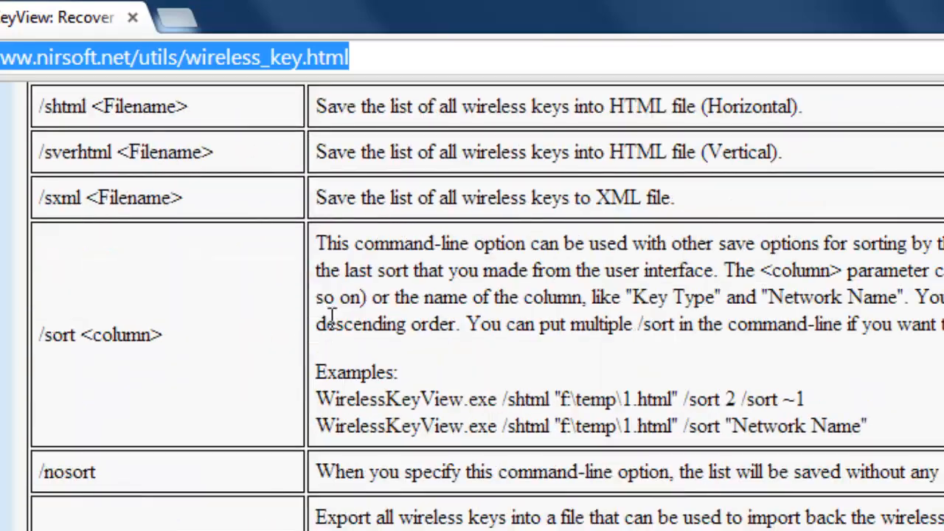
scroll("down", 3)
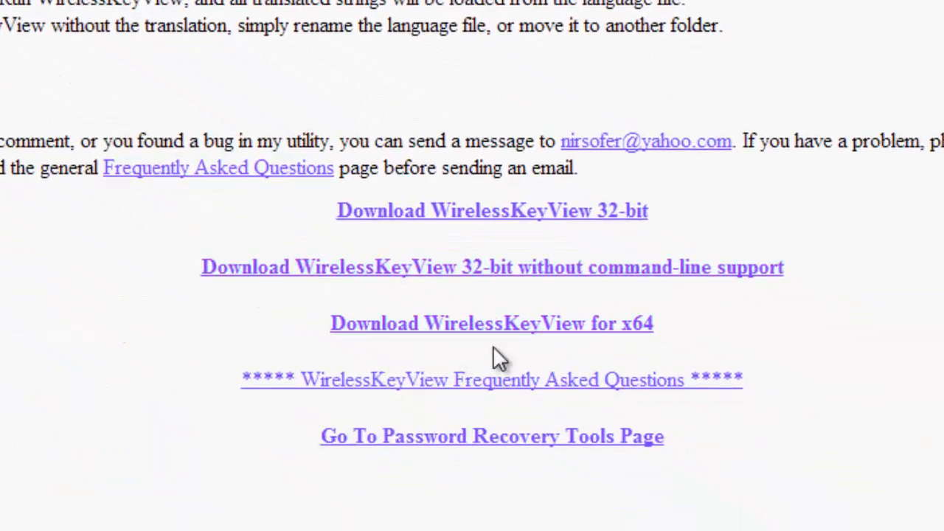
mouse_move(428, 343)
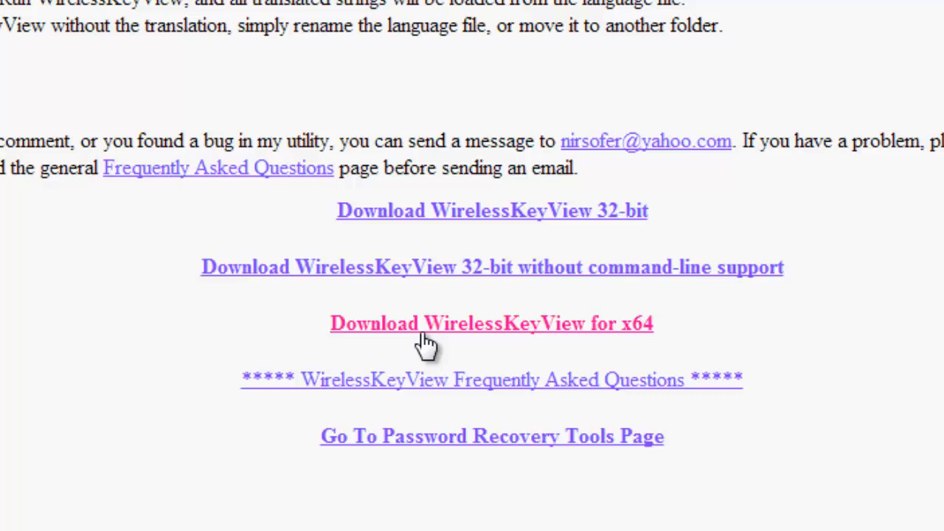
scroll("up", 3)
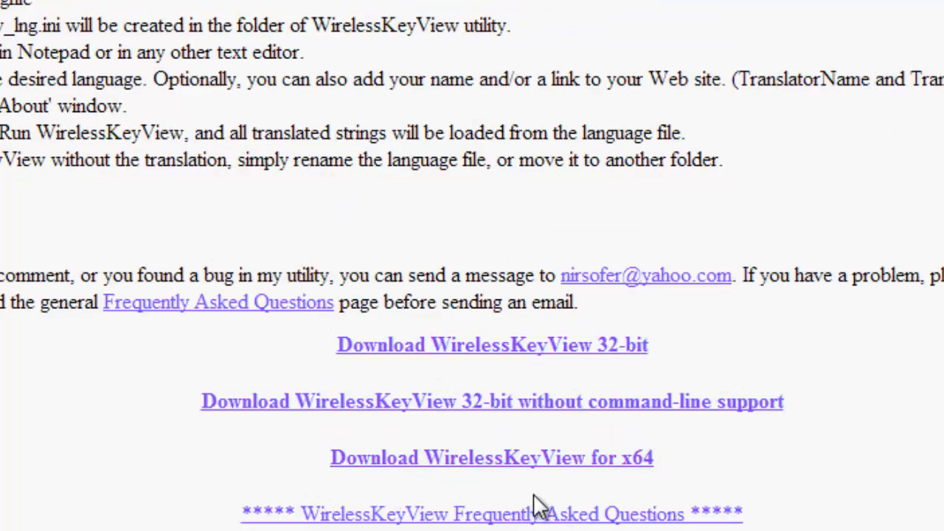
mouse_move(590, 479)
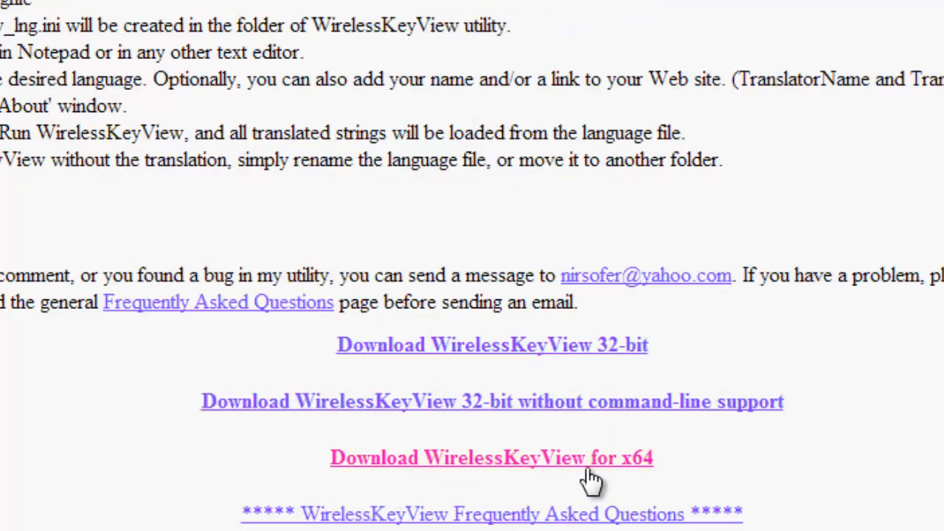
left_click(491, 458)
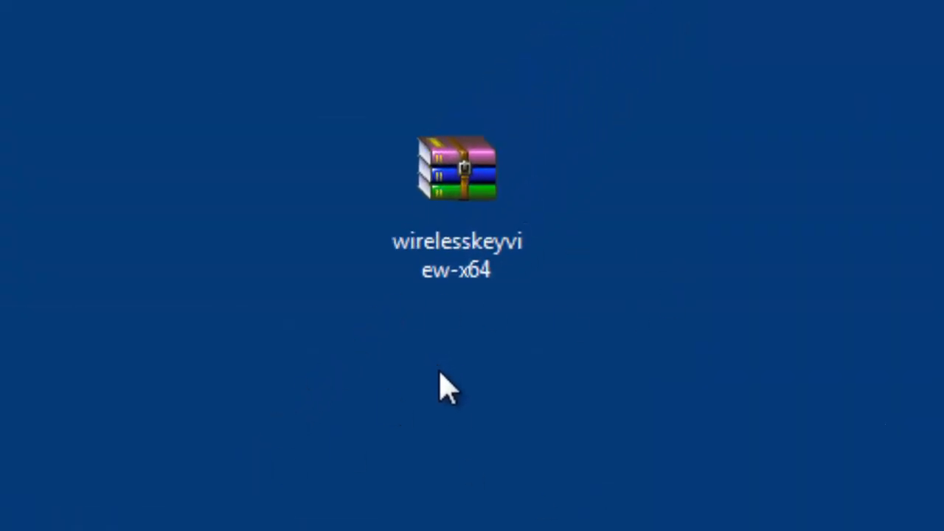
Step: Open wirelesskeyview-x64.zip in WinRAR and launch WirelessKeyView.exe from inside it
double_click(456, 170)
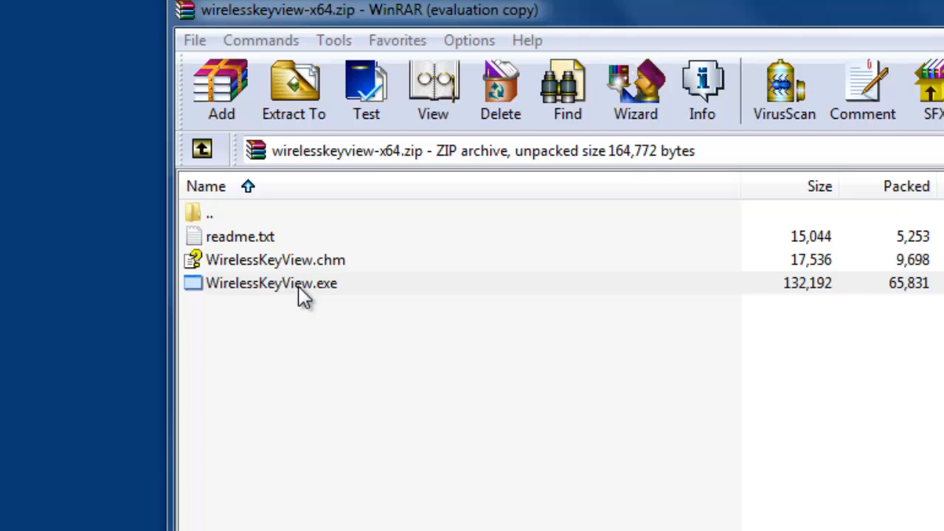
left_click(271, 283)
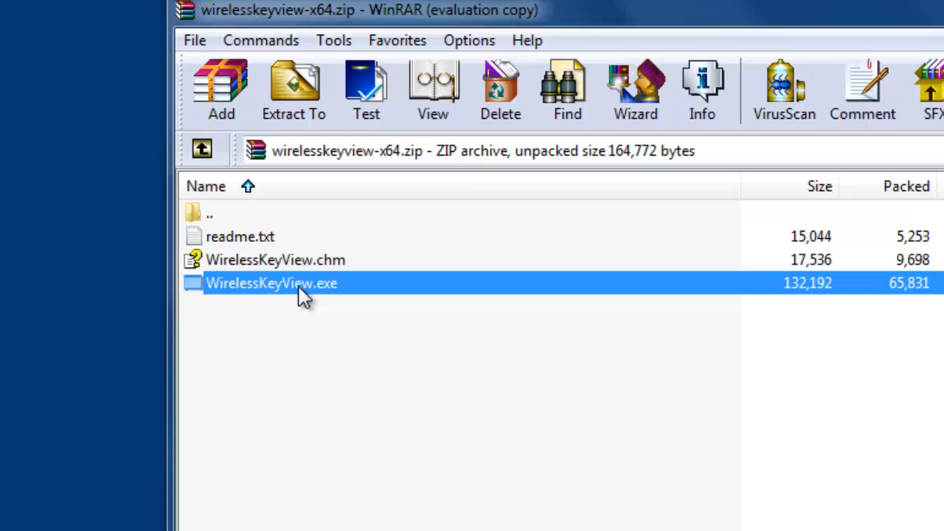
double_click(271, 283)
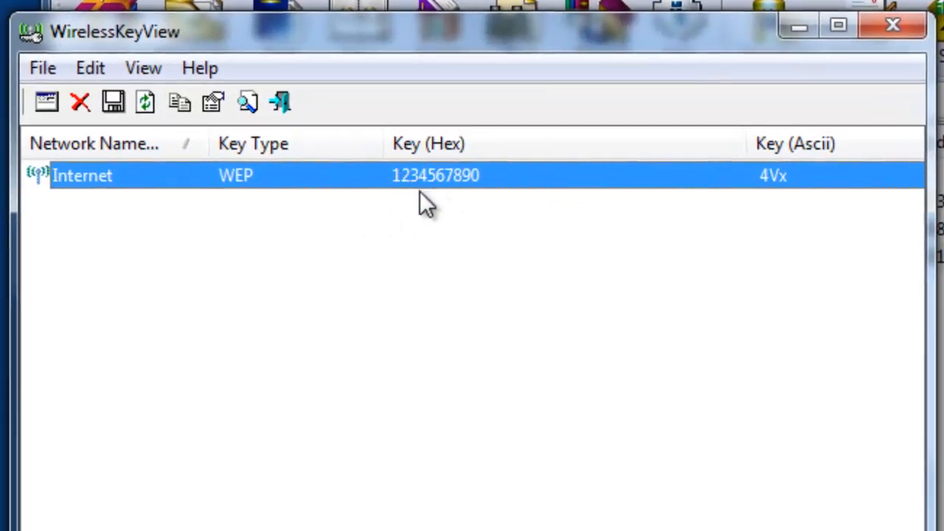
mouse_move(480, 199)
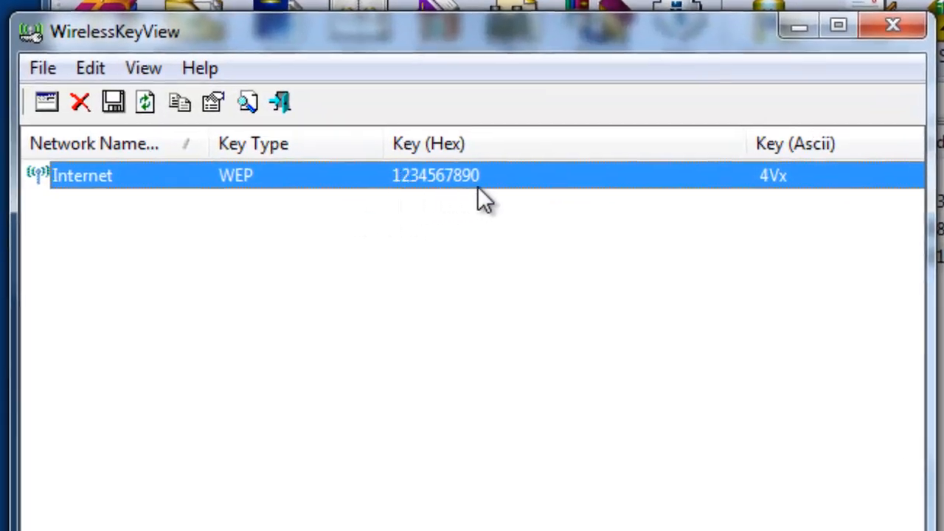
mouse_move(472, 214)
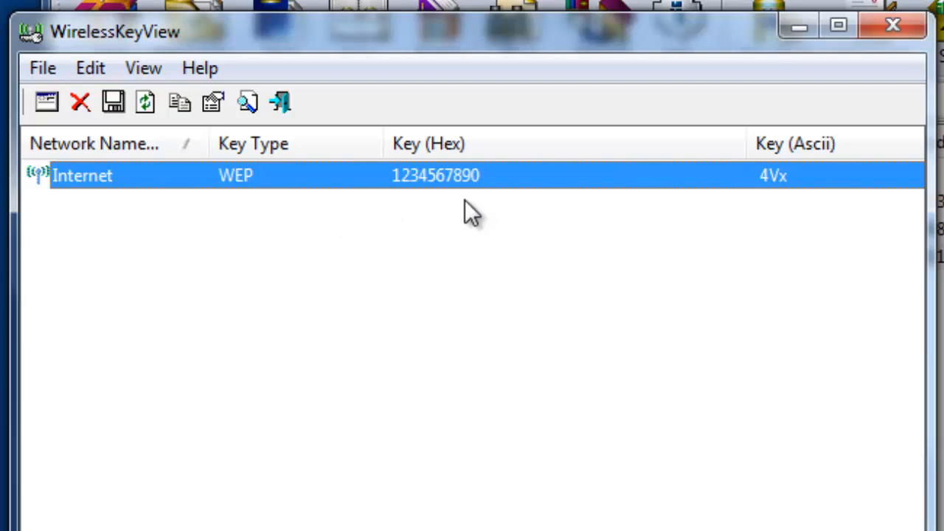
mouse_move(458, 204)
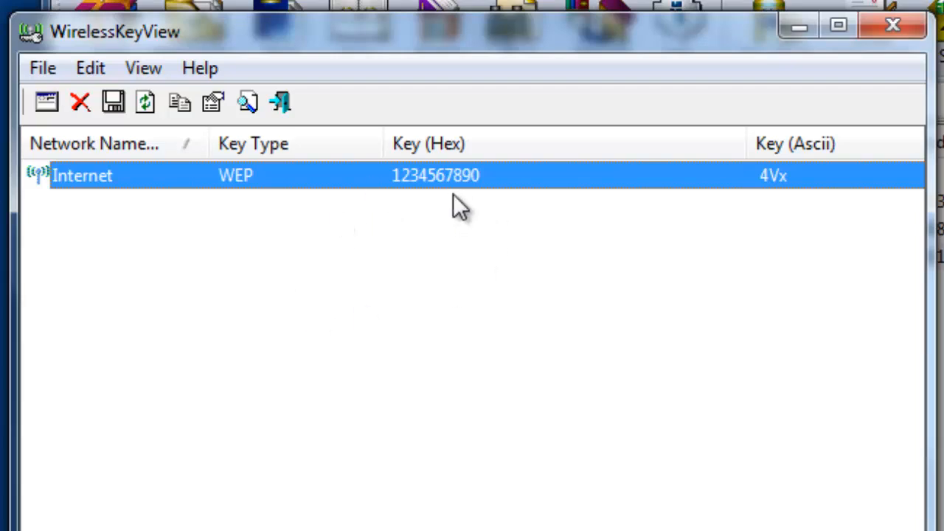
mouse_move(430, 192)
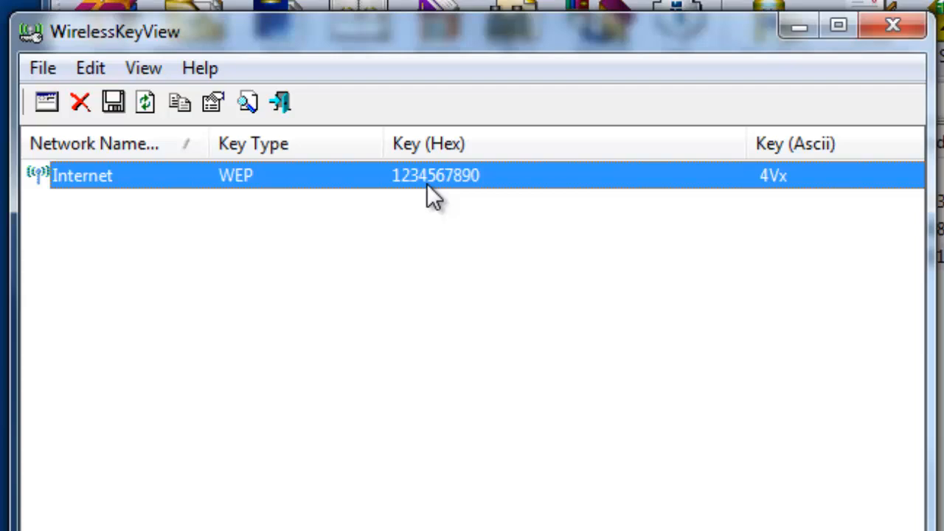
mouse_move(411, 206)
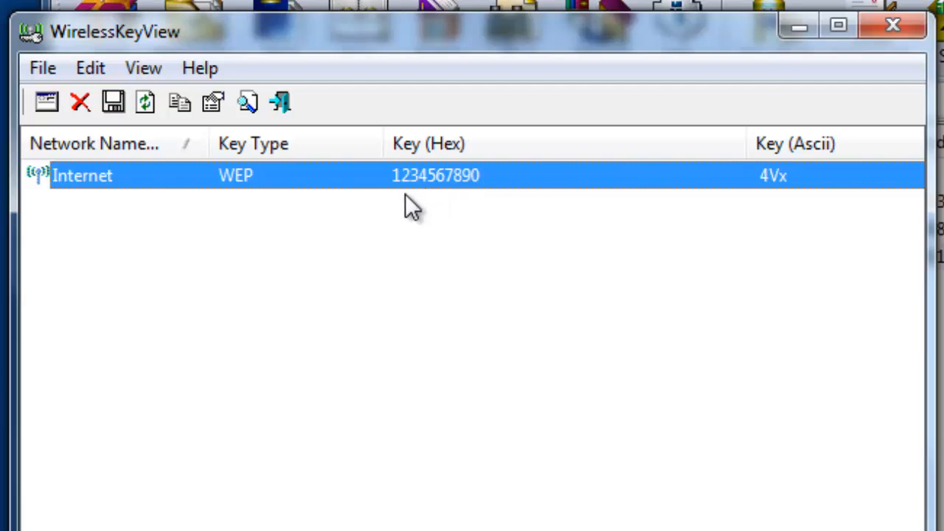
mouse_move(434, 199)
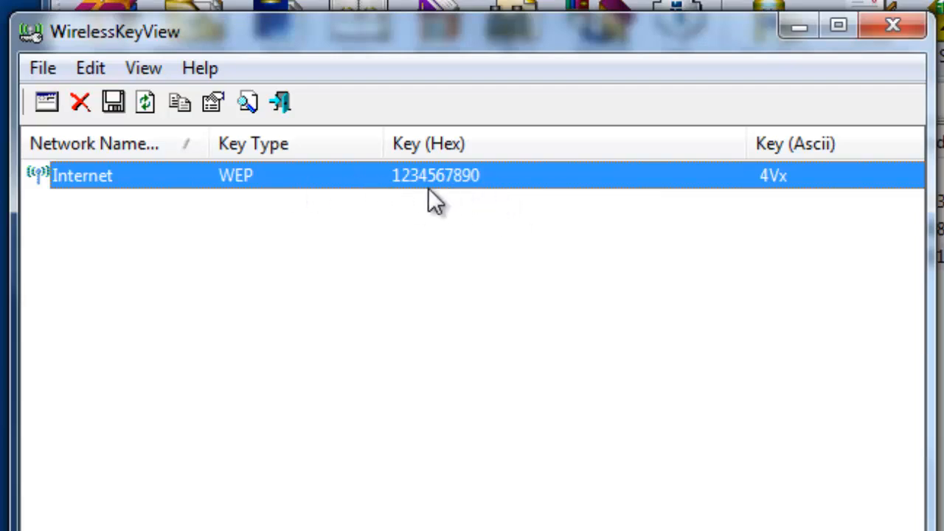
mouse_move(442, 214)
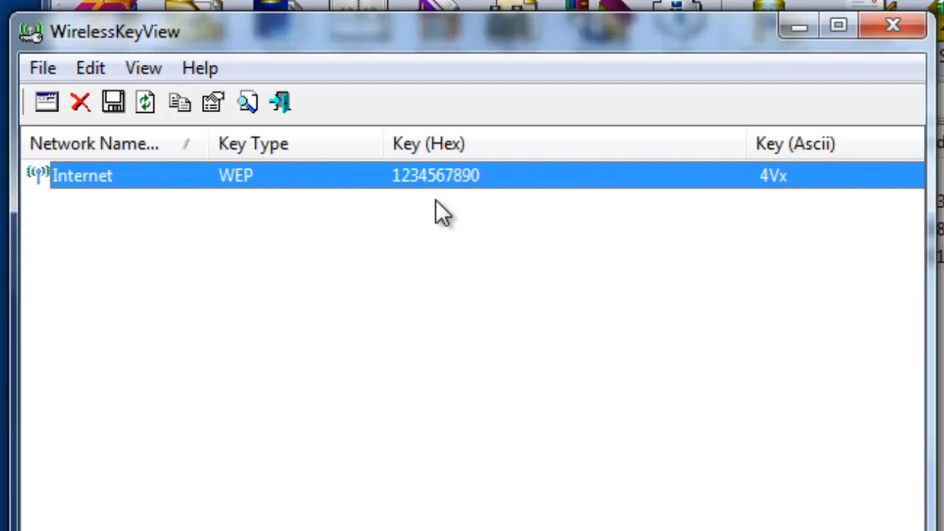